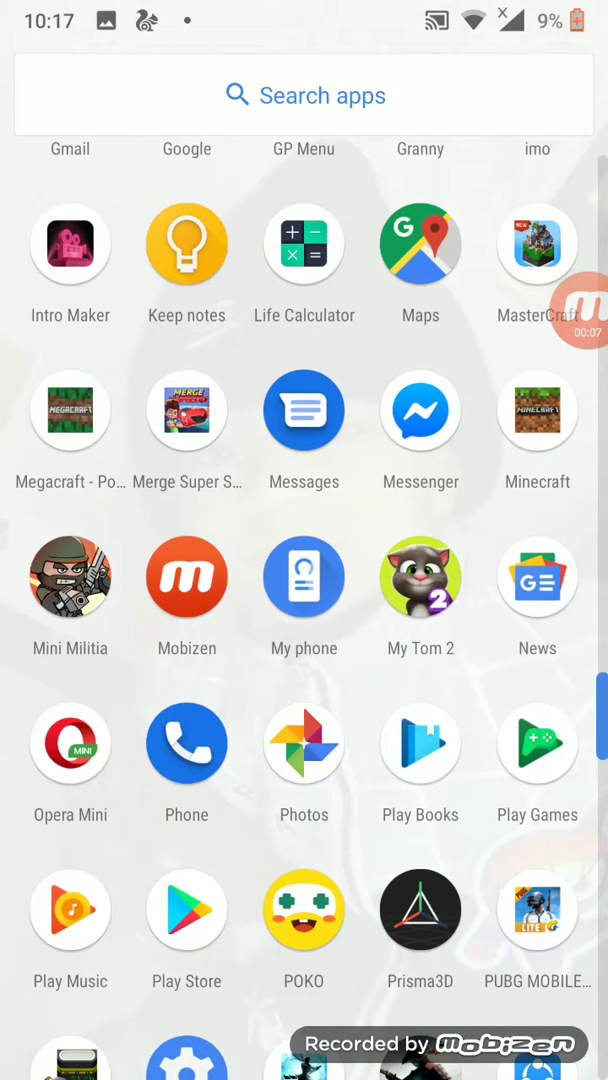
Scroll through the app drawer to locate and launch Opera Mini
scroll(down, 3)
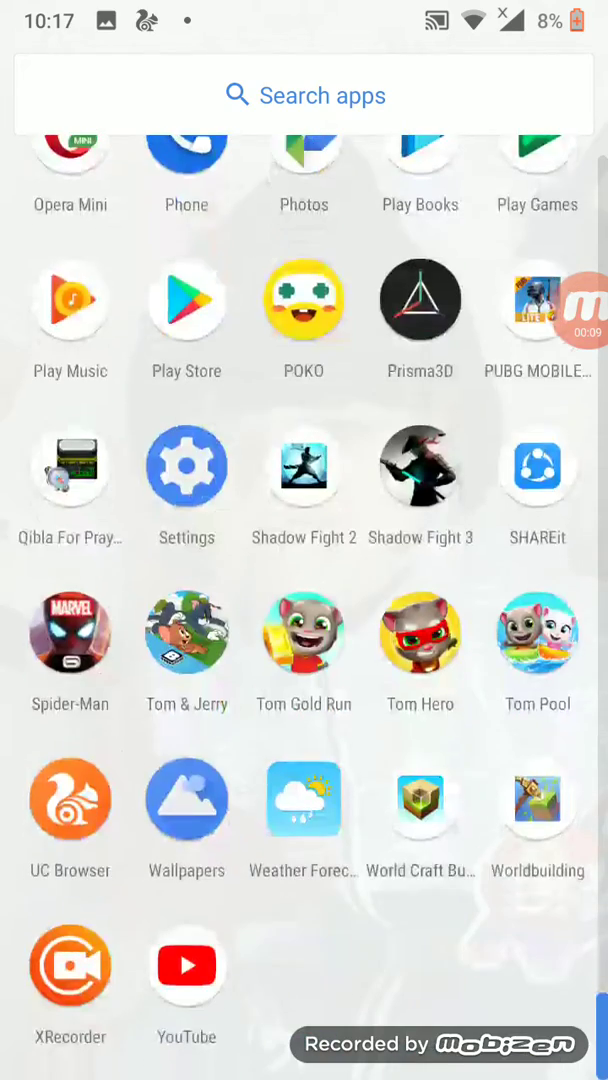
scroll(up, 3)
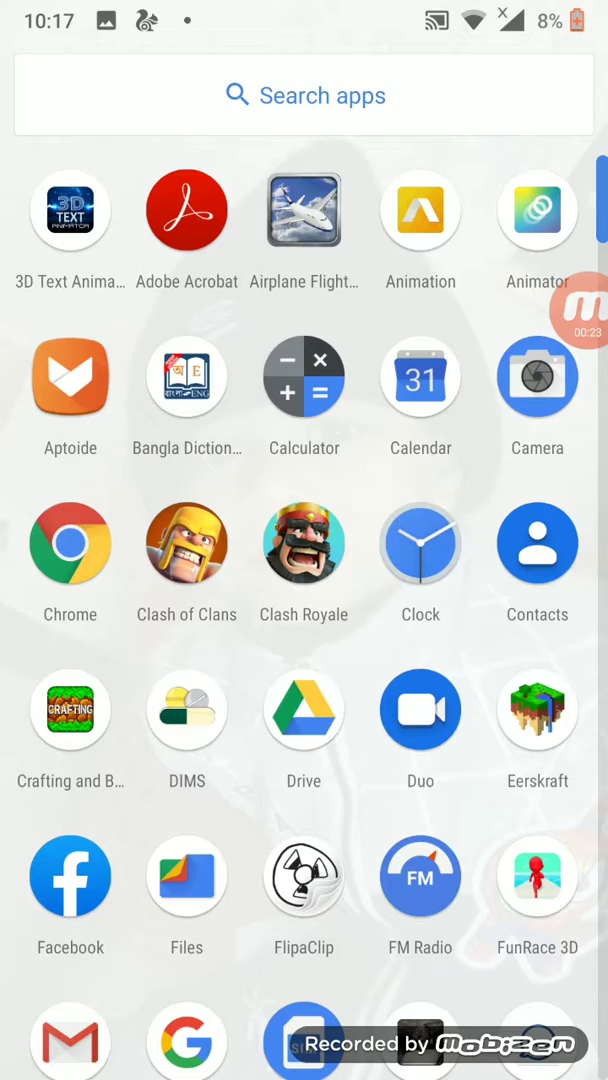
scroll(down, 3)
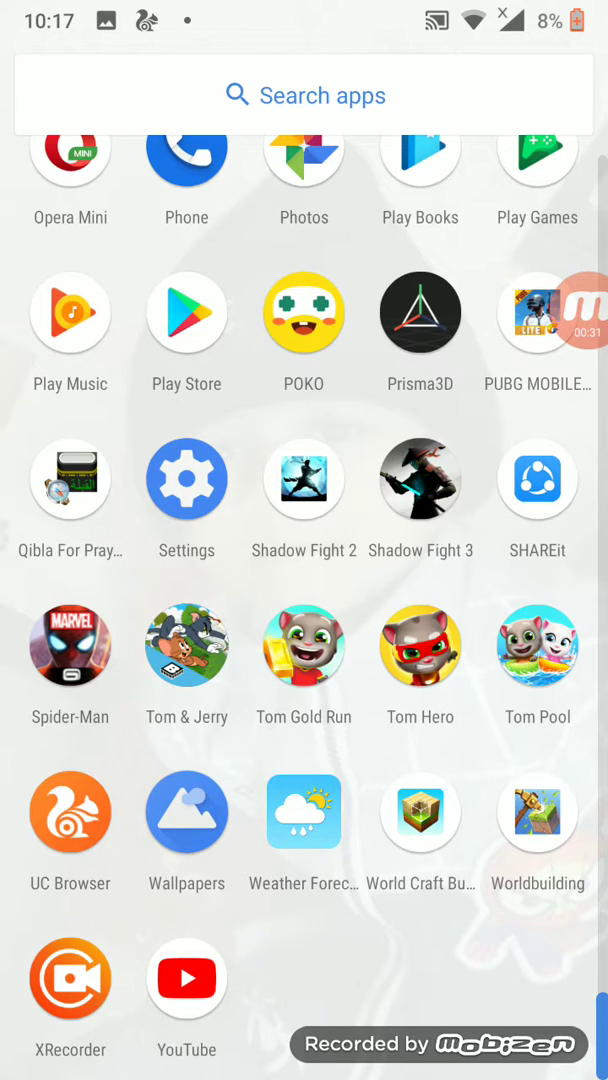
scroll(up, 3)
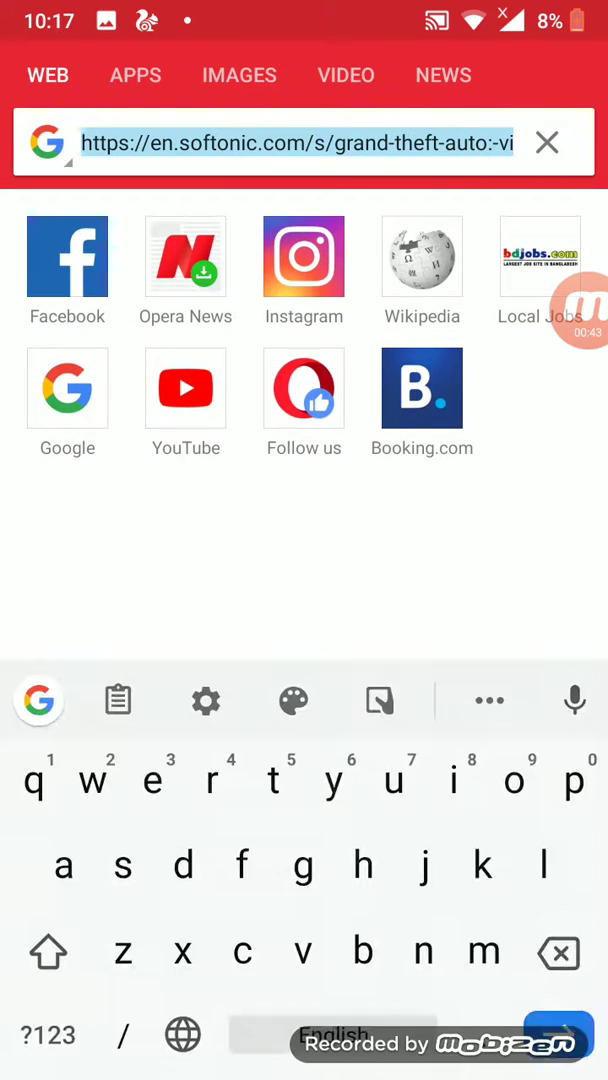
Clear the old address and enter the word DOWNLOAD in capitals
click(548, 144)
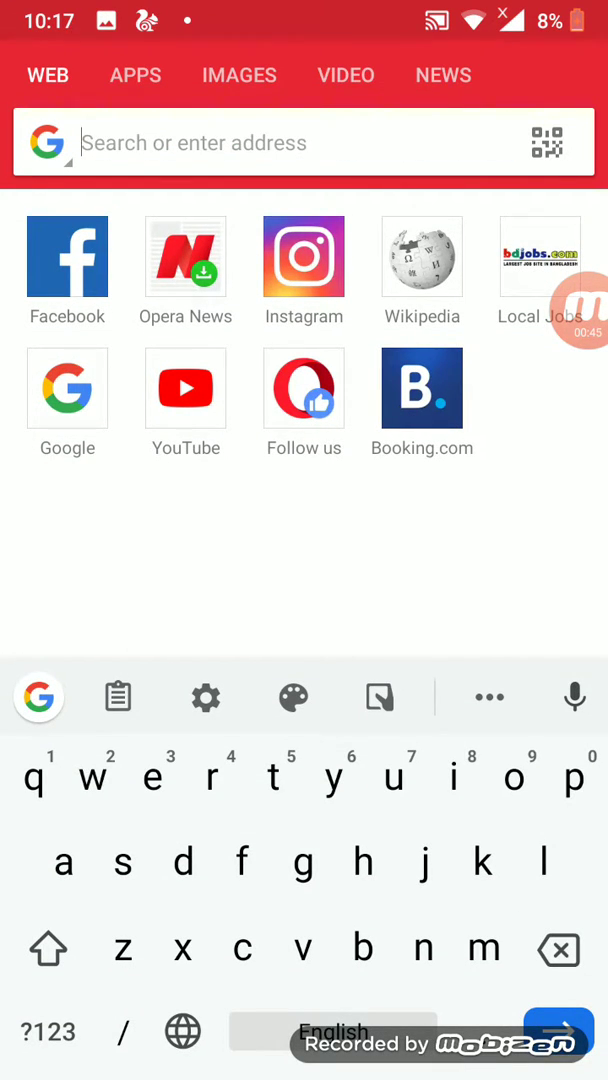
click(48, 948)
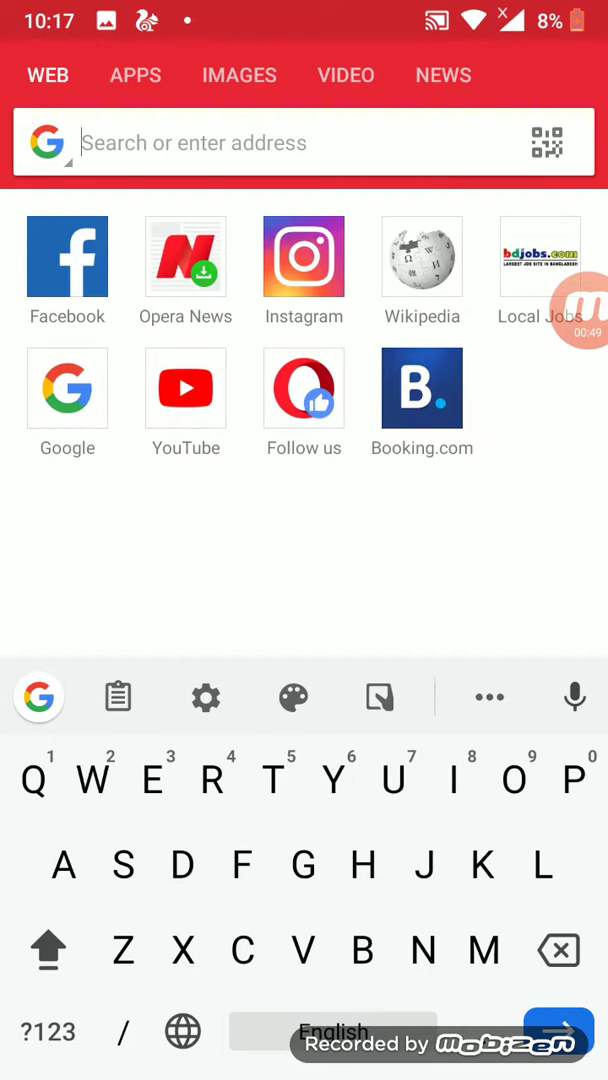
text(DOW)
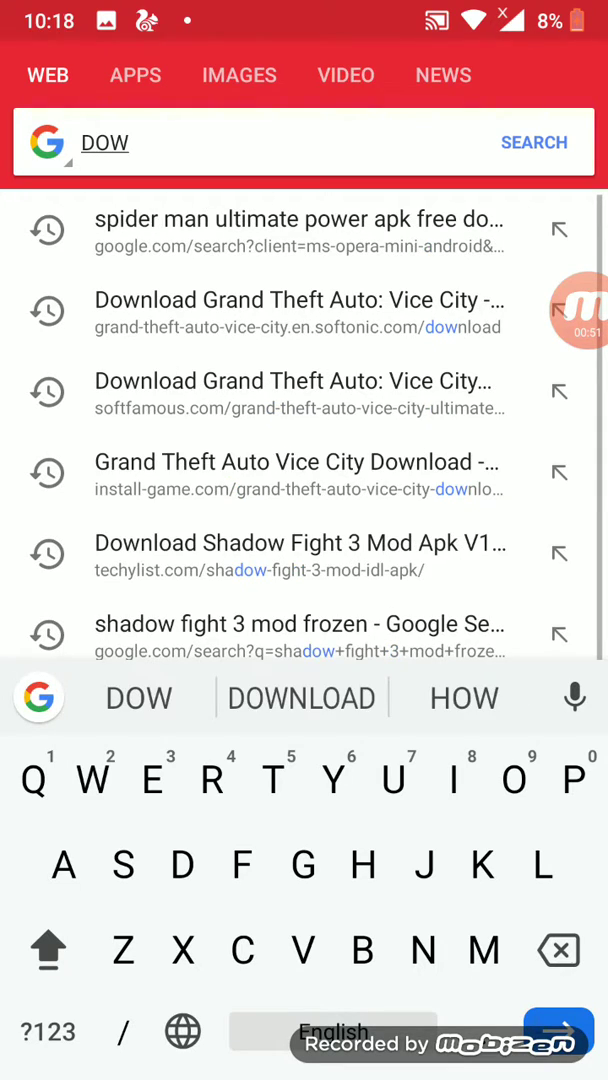
click(300, 698)
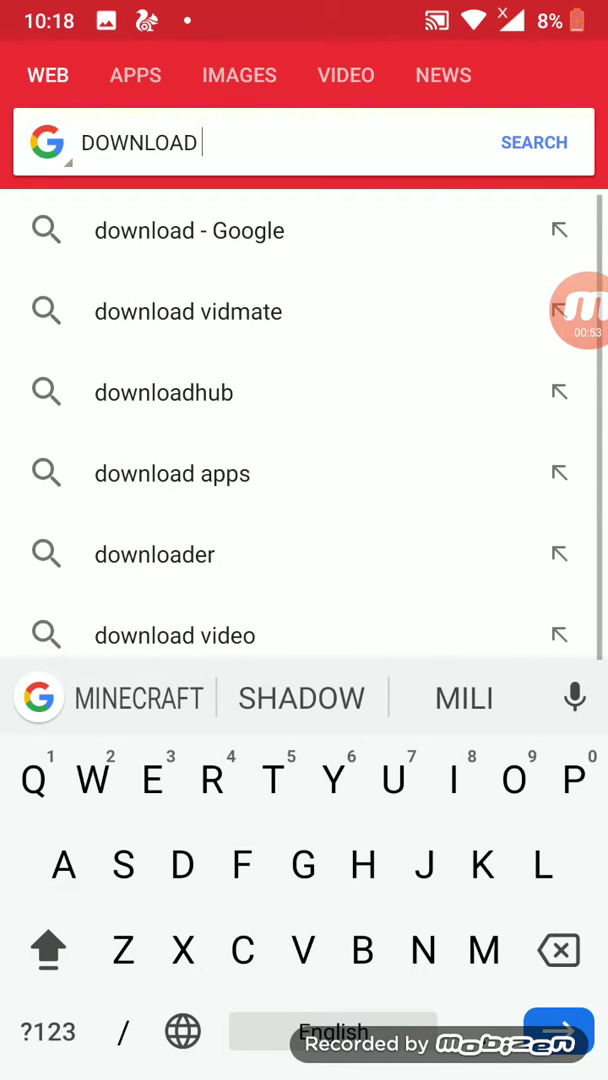
Finish the query as 'DOWNLOAD free Miro clash', correcting mistyped letters along the way
text(Mi)
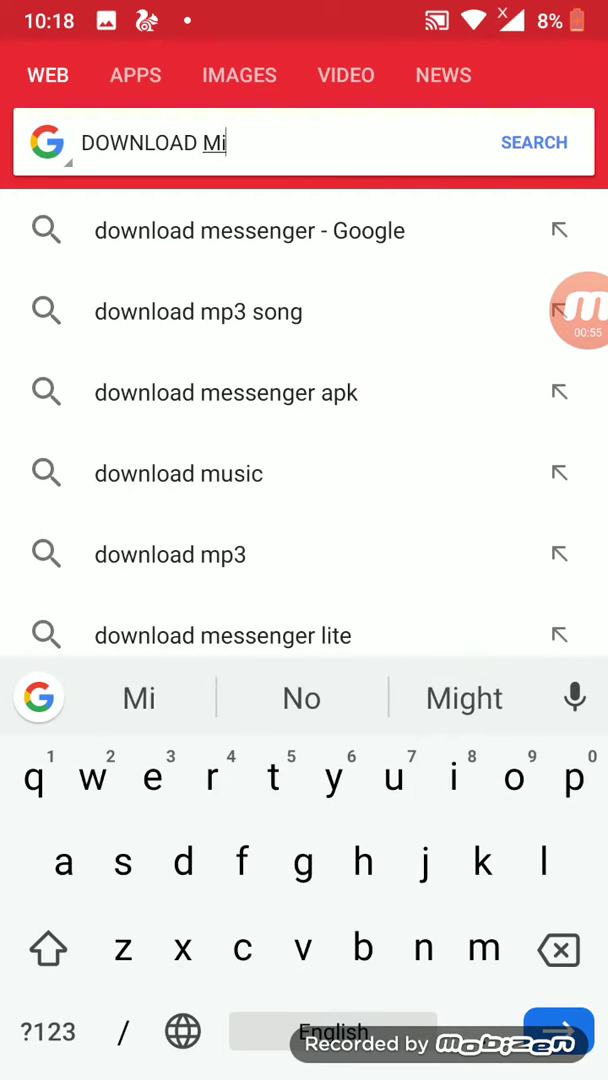
text(fre)
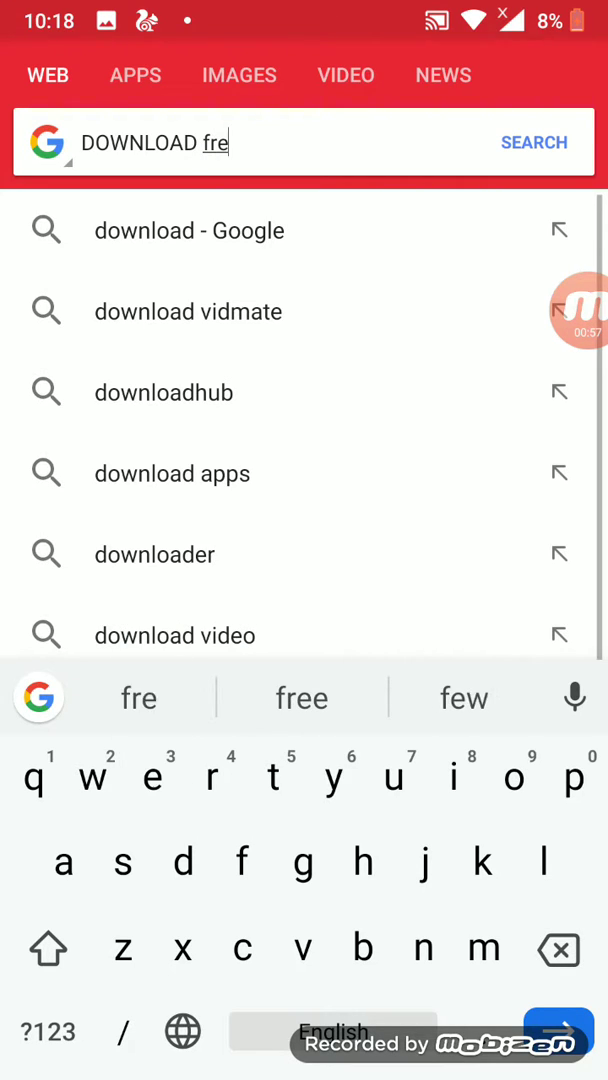
text(e m)
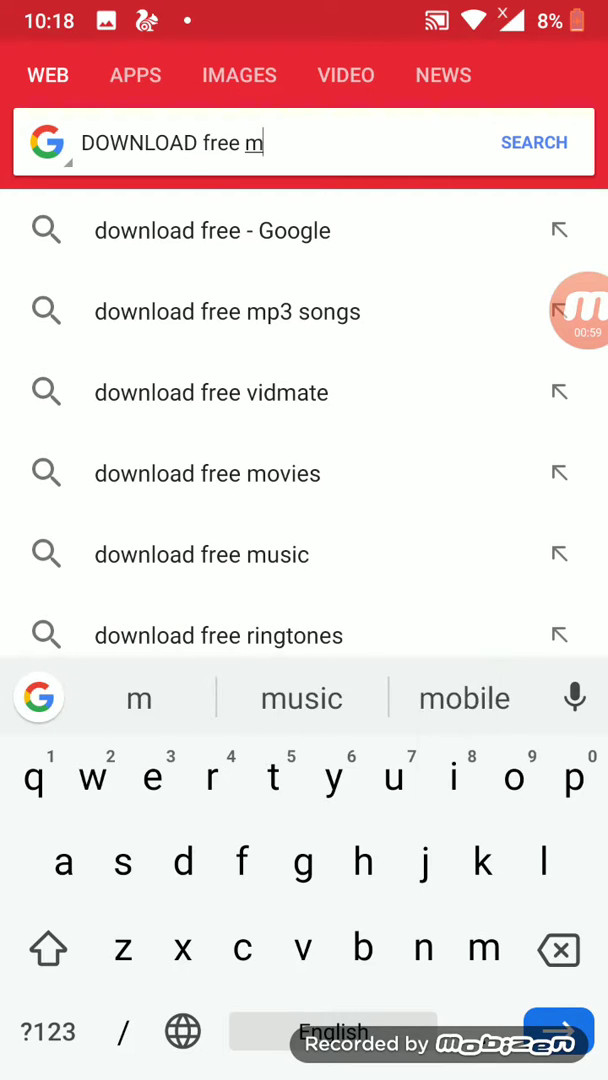
text(i)
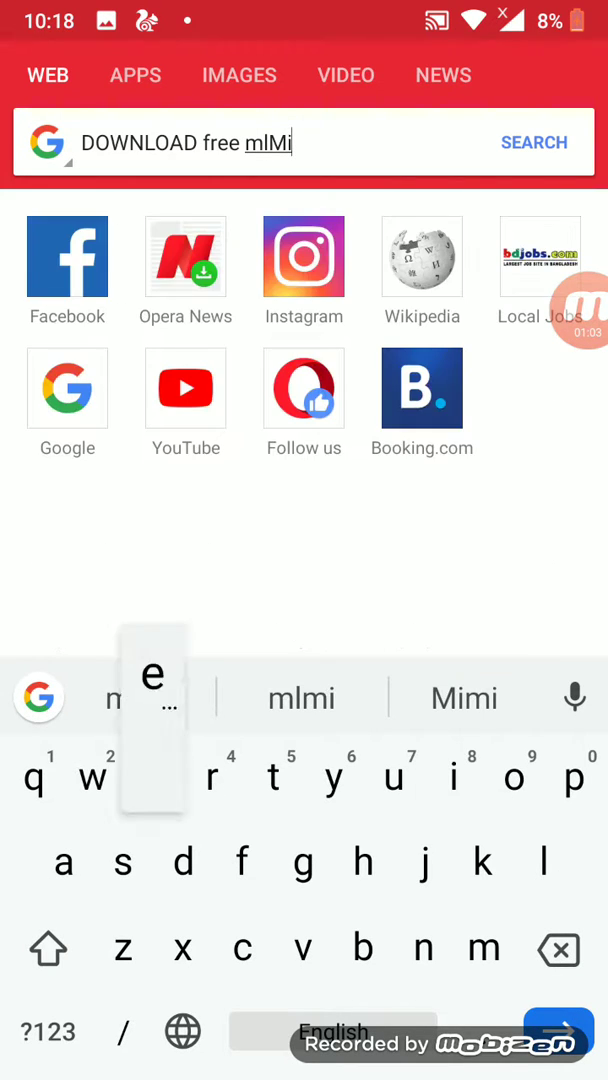
key(Backspace)
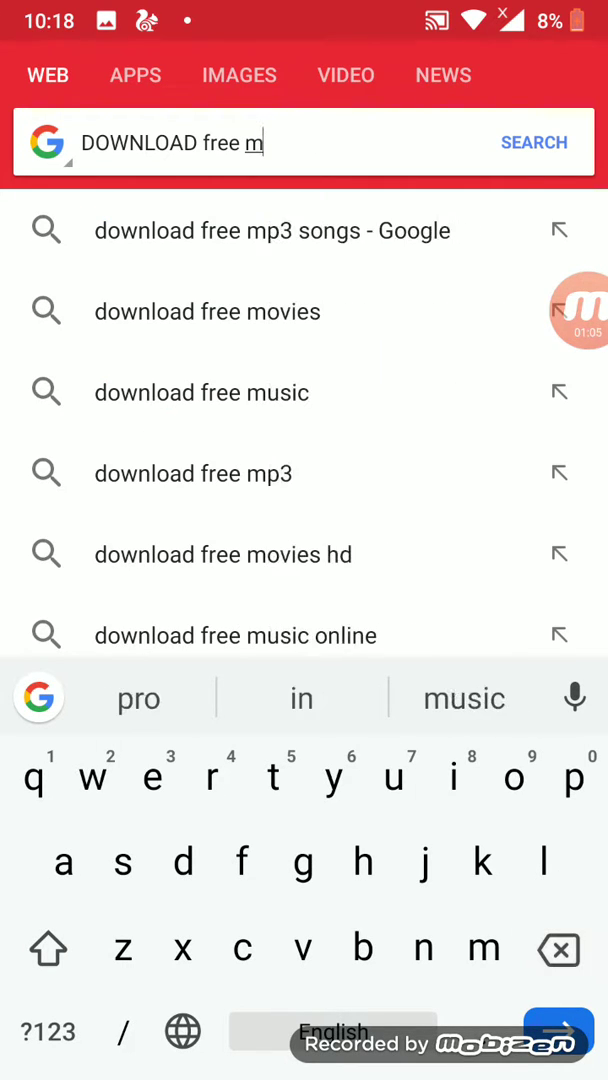
key(Backspace)
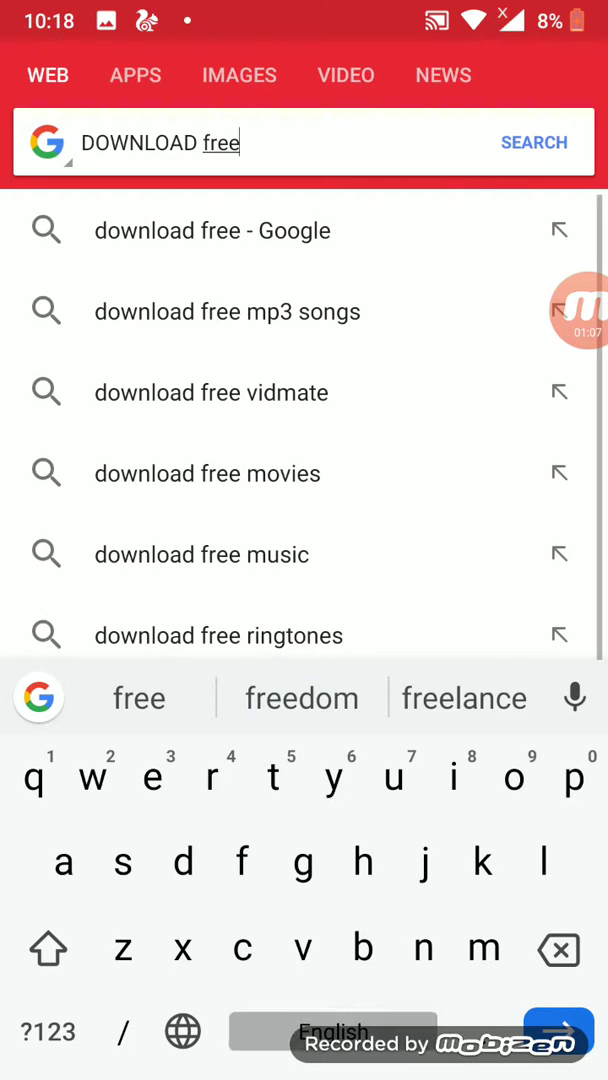
text(m)
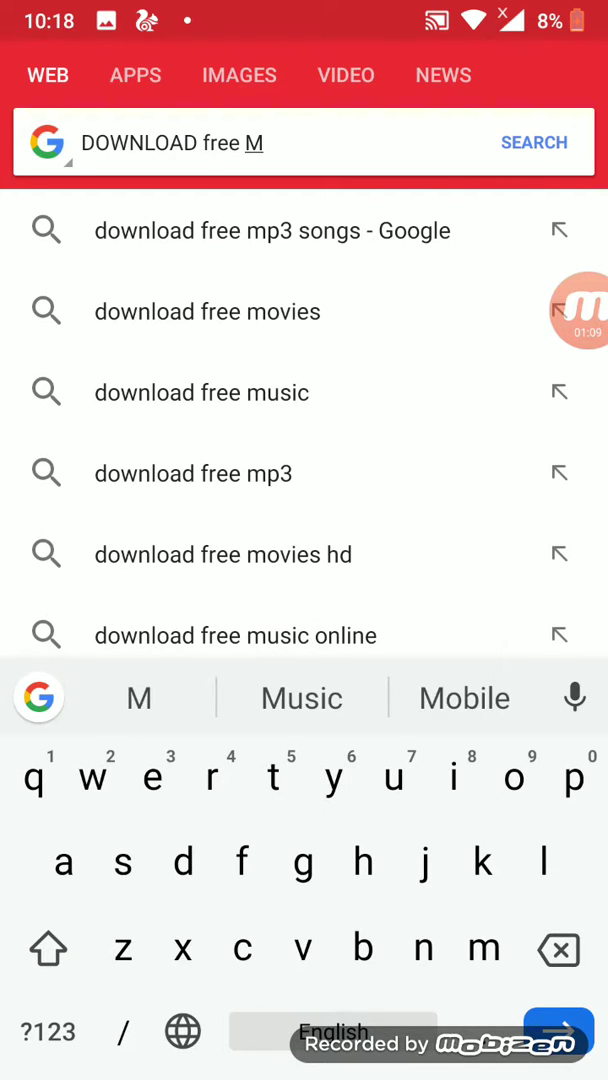
text(iro clash)
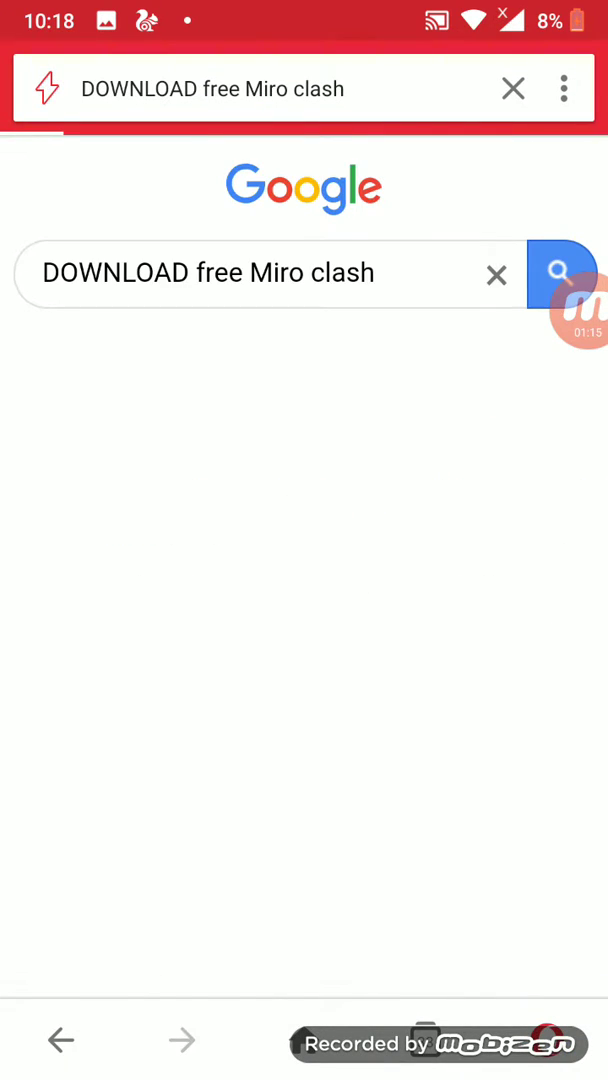
Load the Google results and open the cocmodservers MiroClash APK article
click(560, 274)
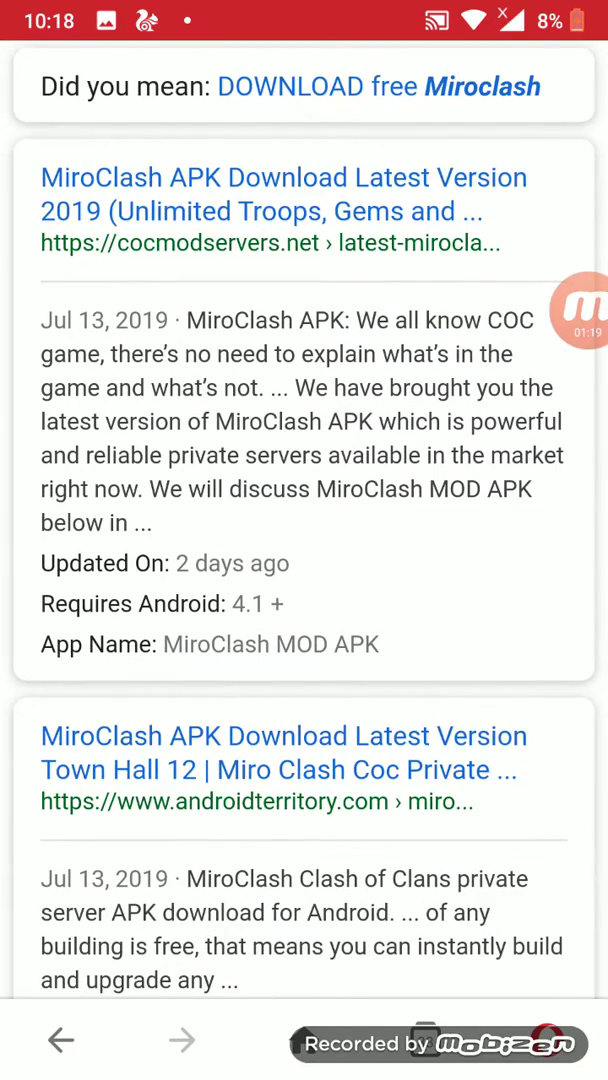
scroll(down, 3)
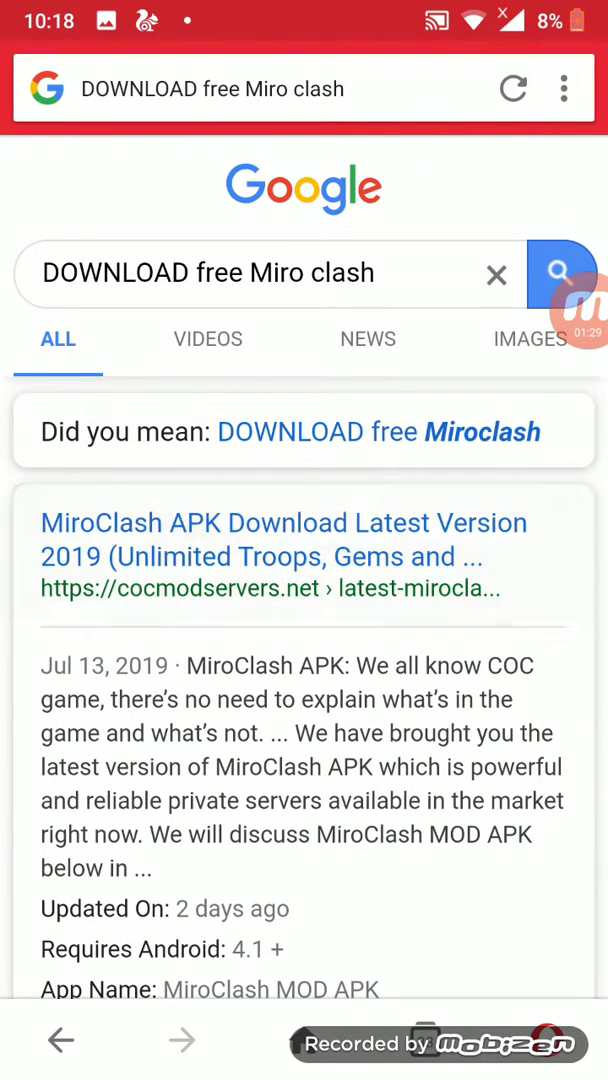
click(284, 540)
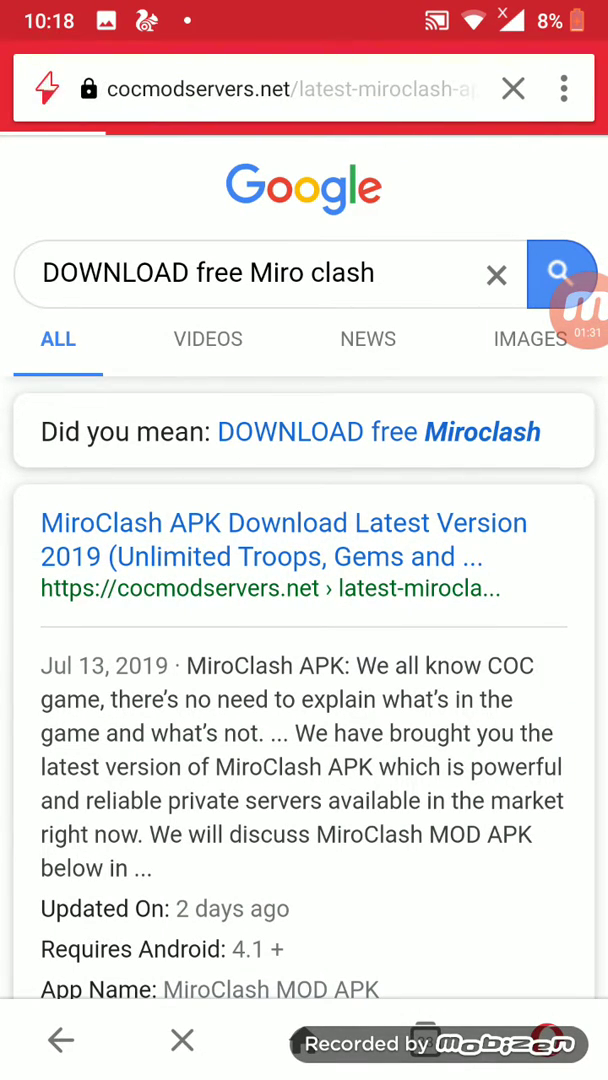
click(284, 540)
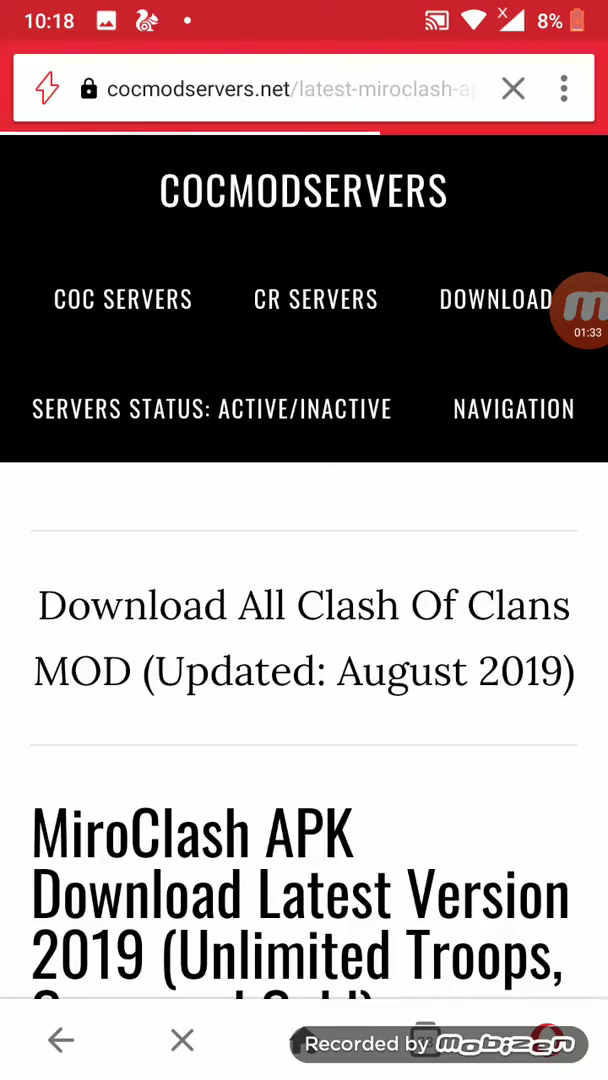
Read down the article to its Download APK (108 MB) link
scroll(down, 3)
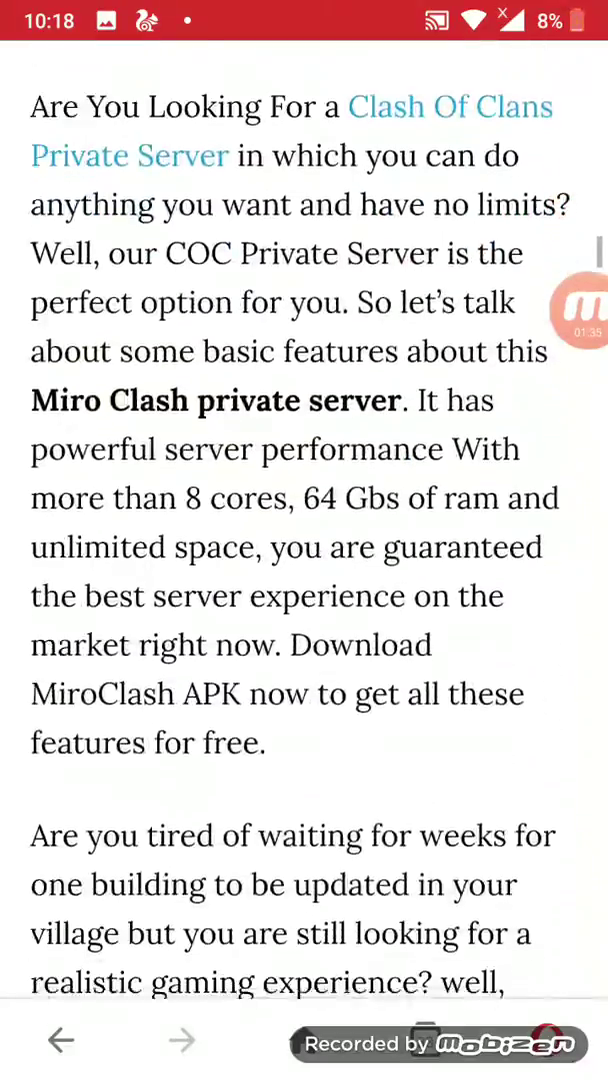
scroll(down, 3)
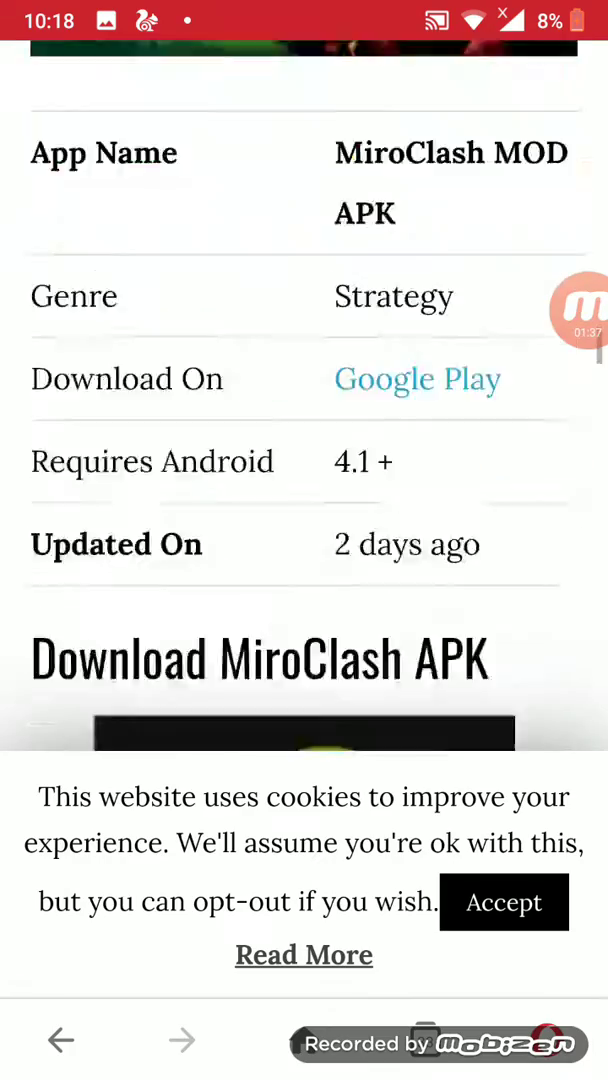
scroll(down, 3)
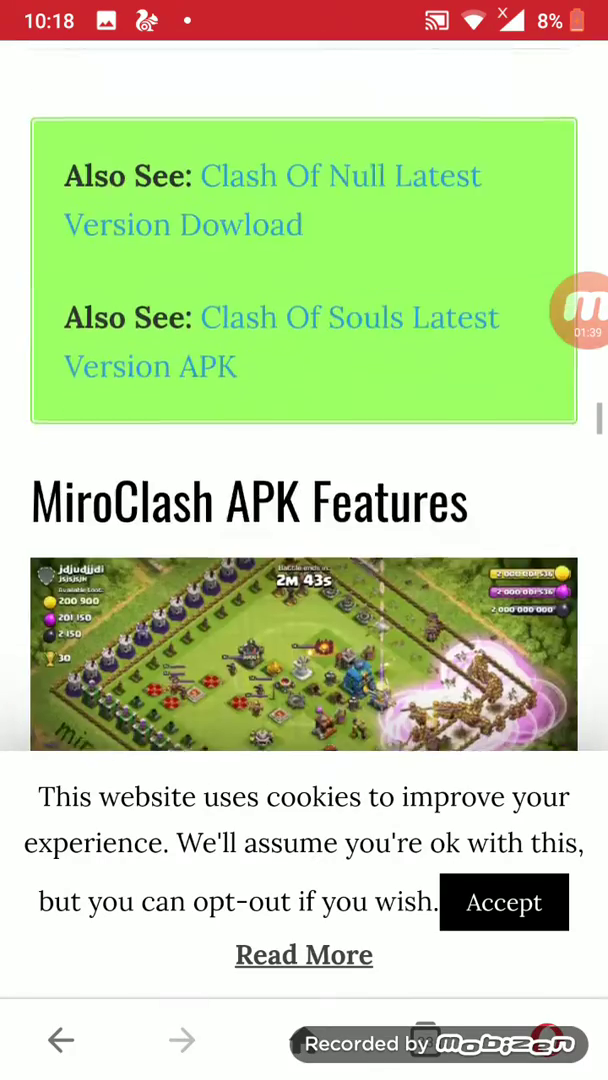
scroll(down, 3)
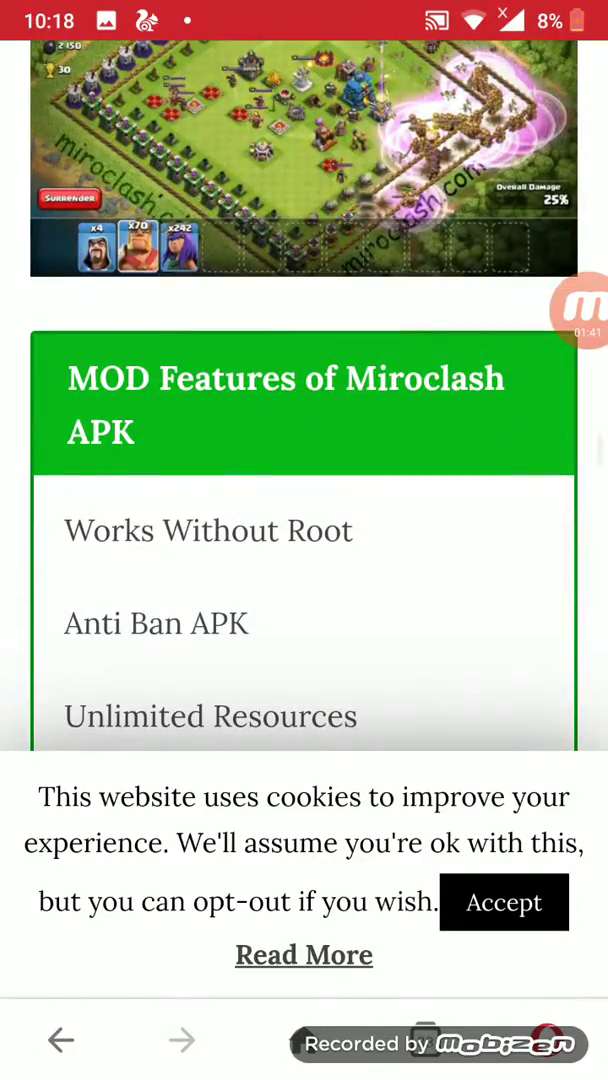
scroll(down, 3)
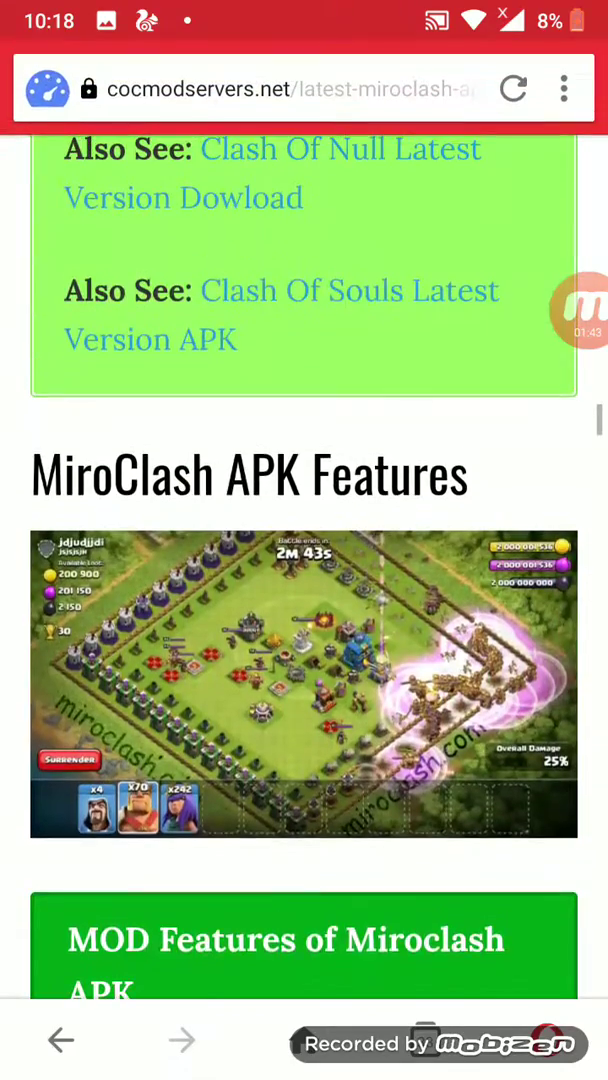
scroll(down, 3)
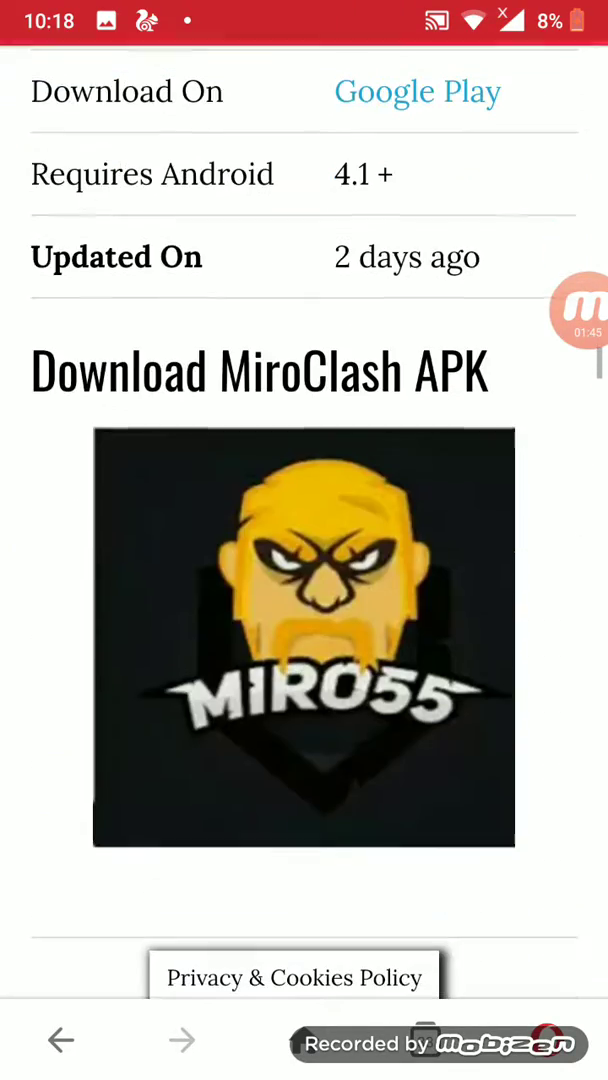
scroll(down, 3)
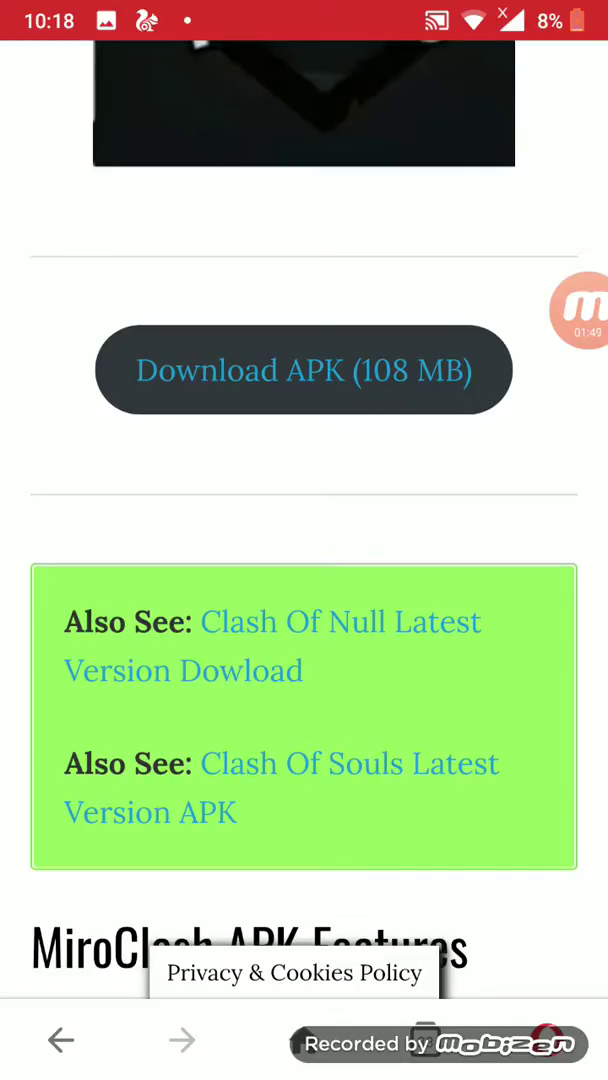
Start the MiroClash APK download and open it from Opera's Downloads list
click(304, 368)
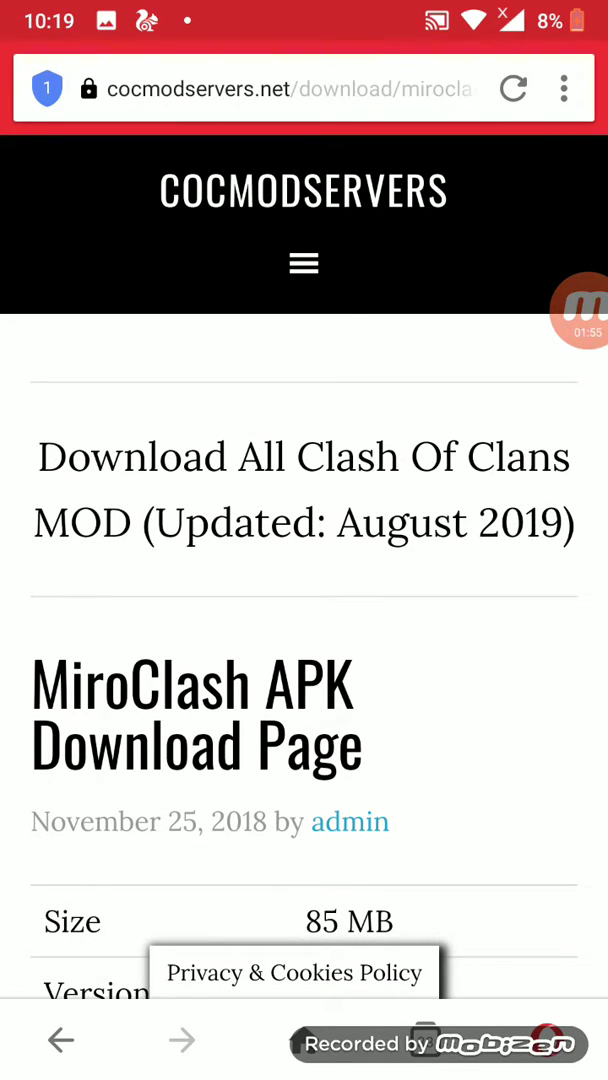
scroll(down, 3)
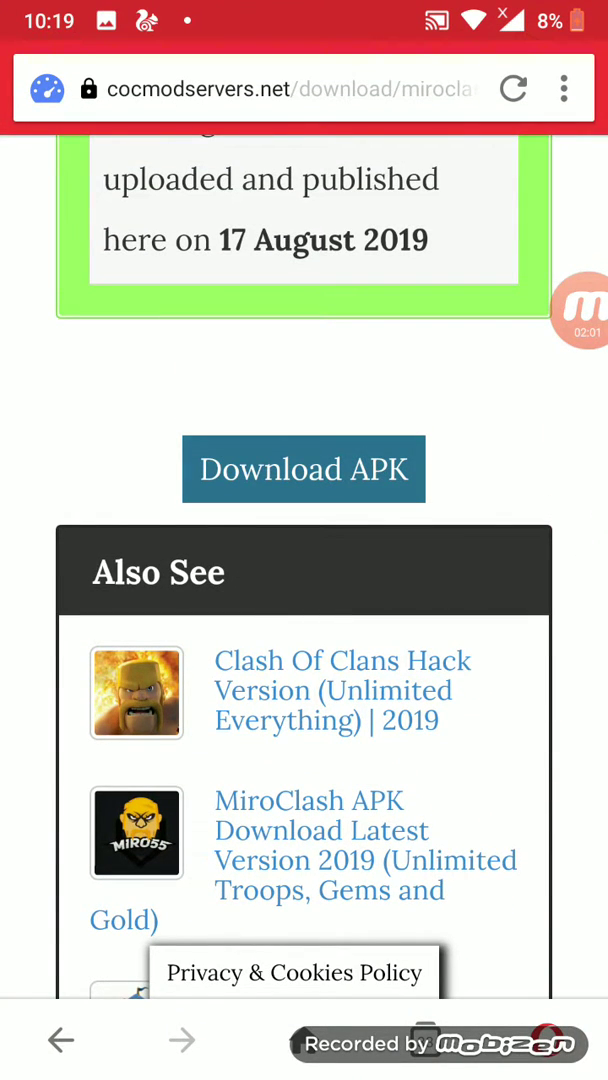
click(304, 468)
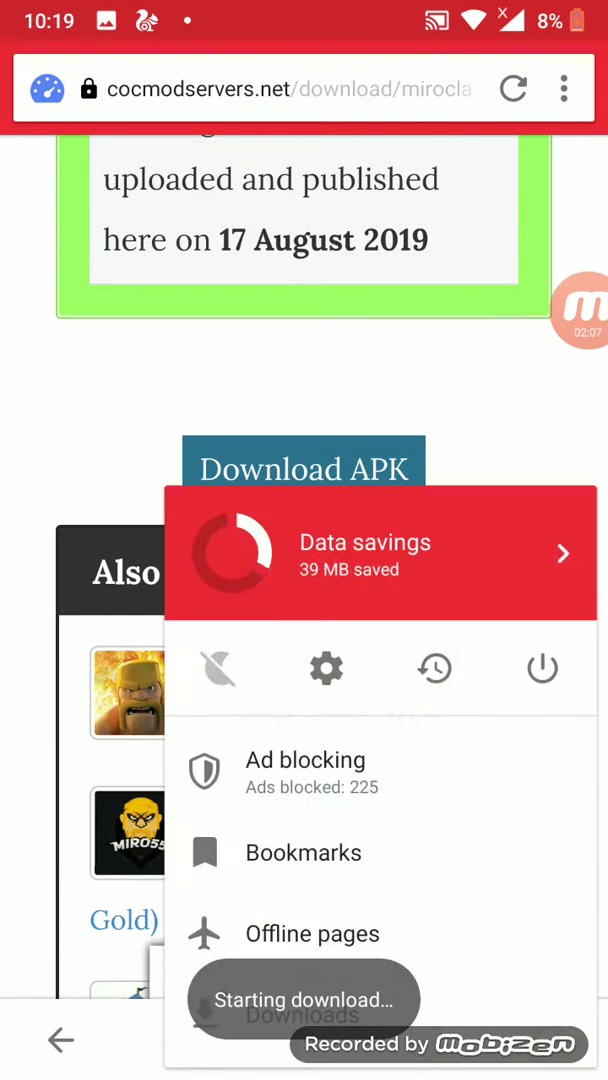
click(304, 1016)
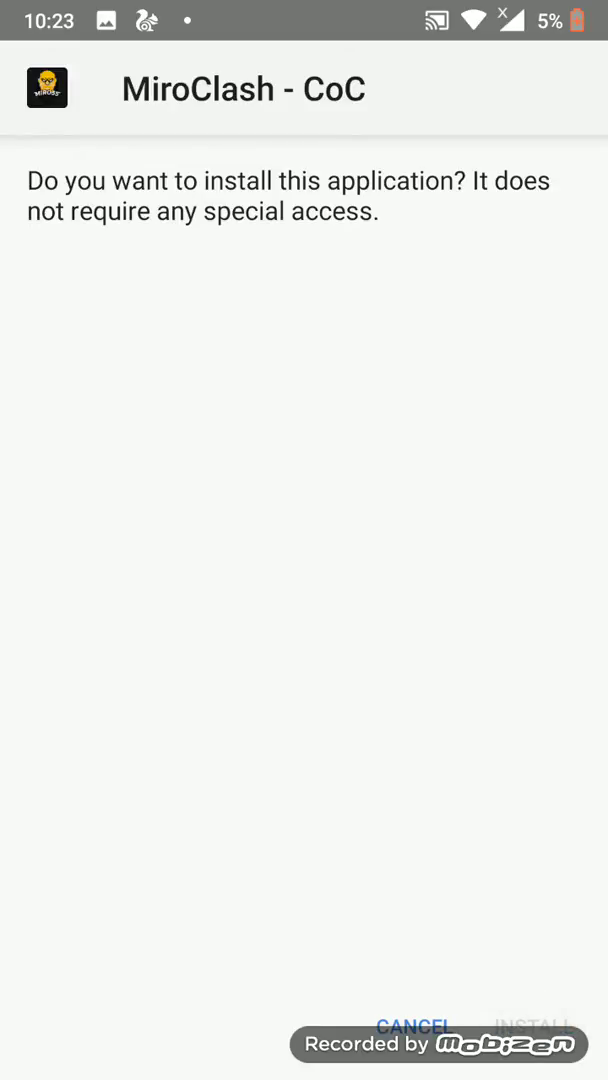
Install MiroClash - CoC and finish the installer, returning to the app drawer
click(534, 1026)
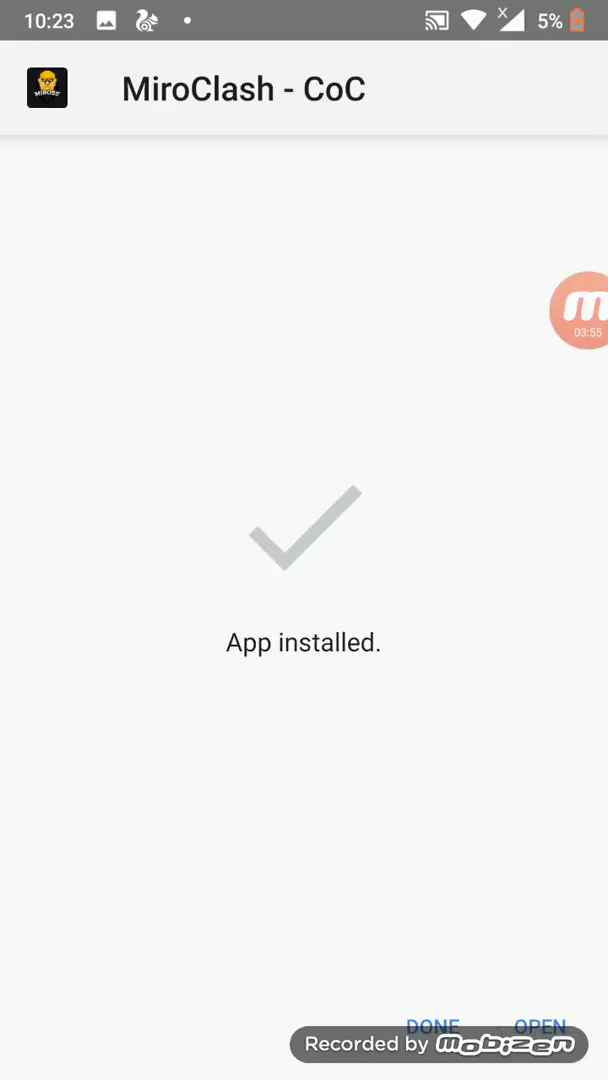
click(540, 1026)
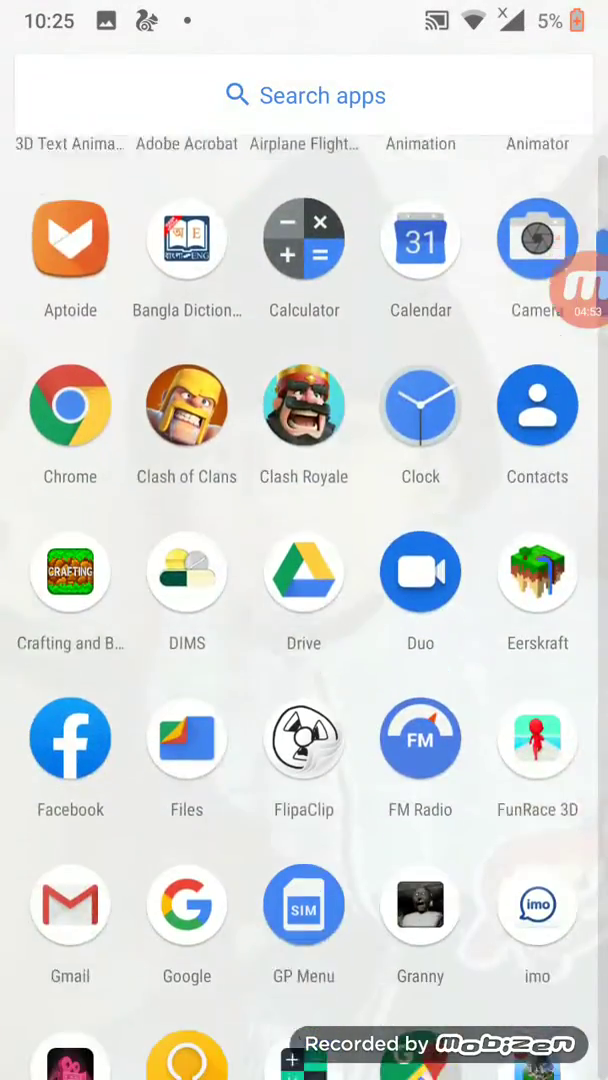
scroll(down, 3)
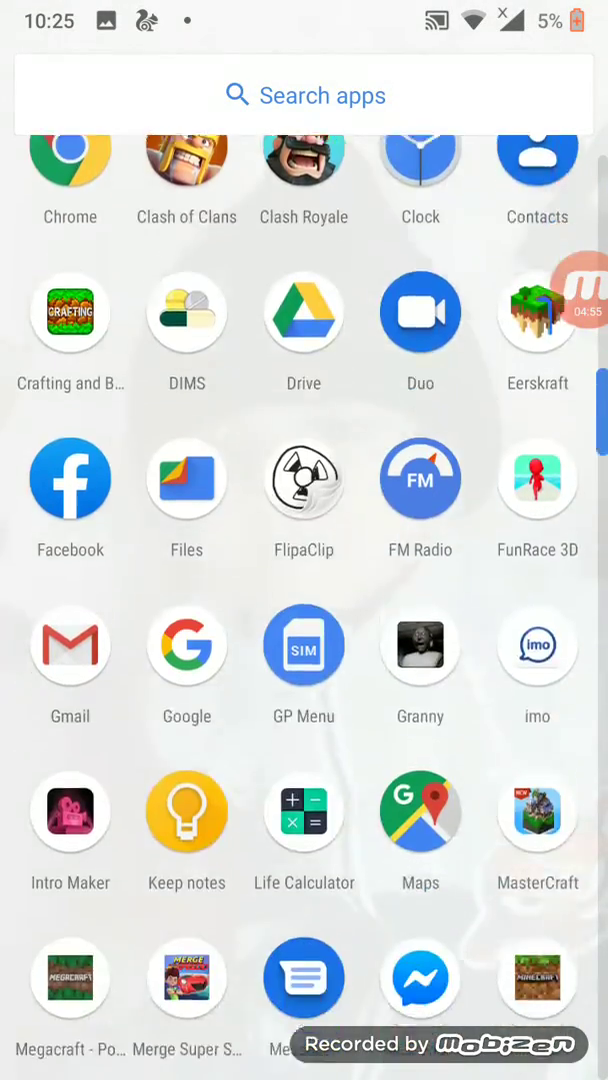
scroll(down, 3)
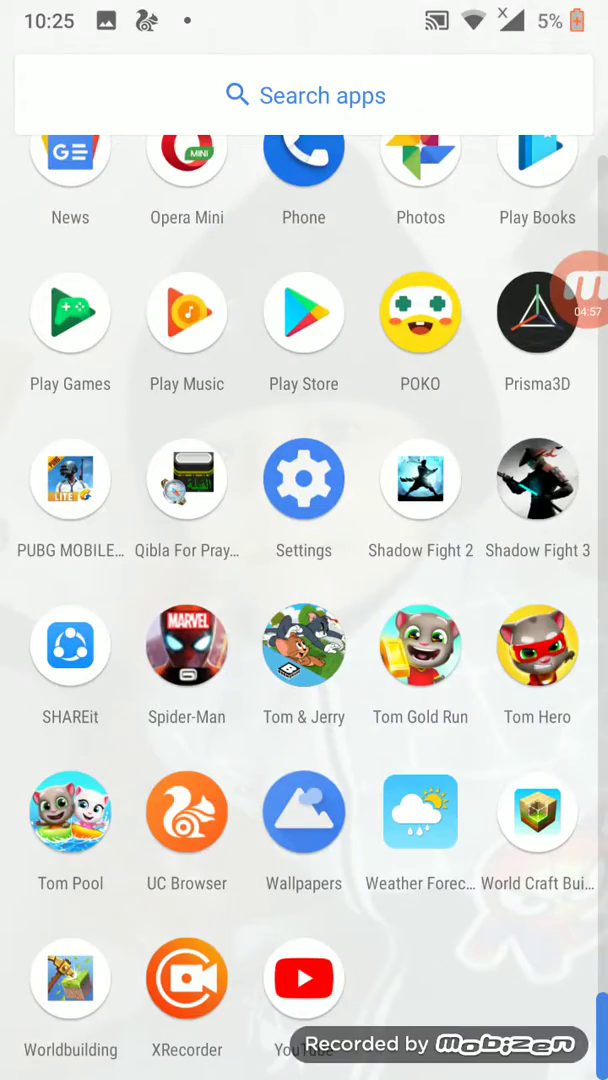
scroll(up, 3)
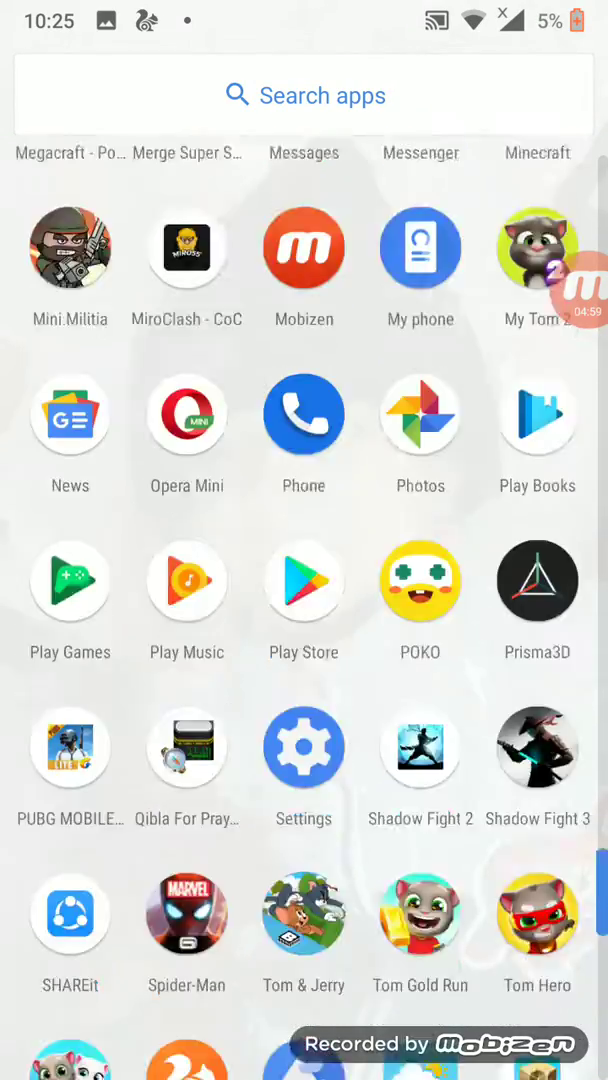
scroll(up, 3)
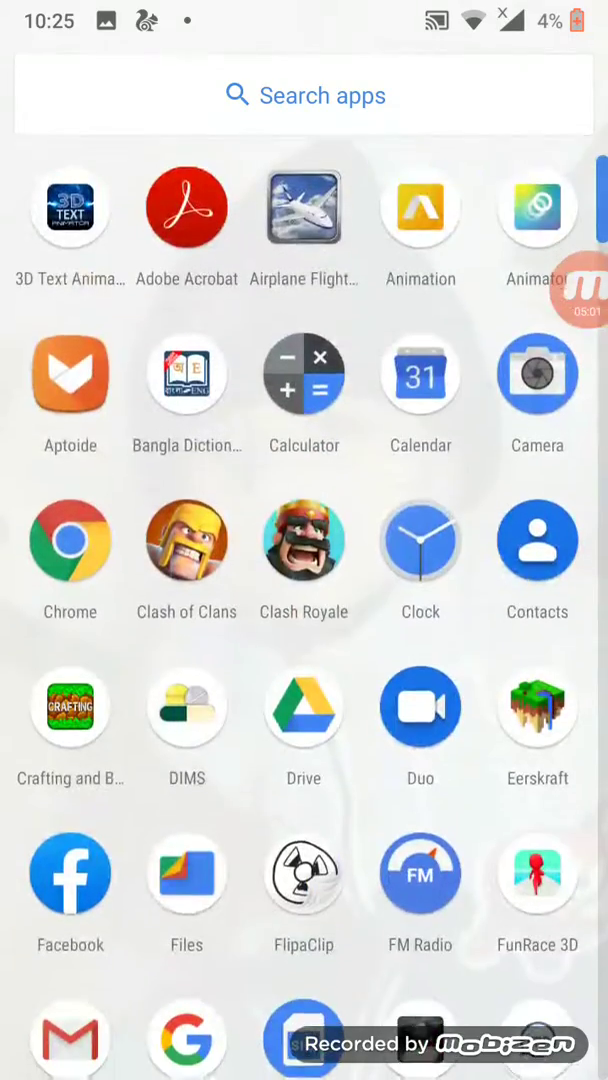